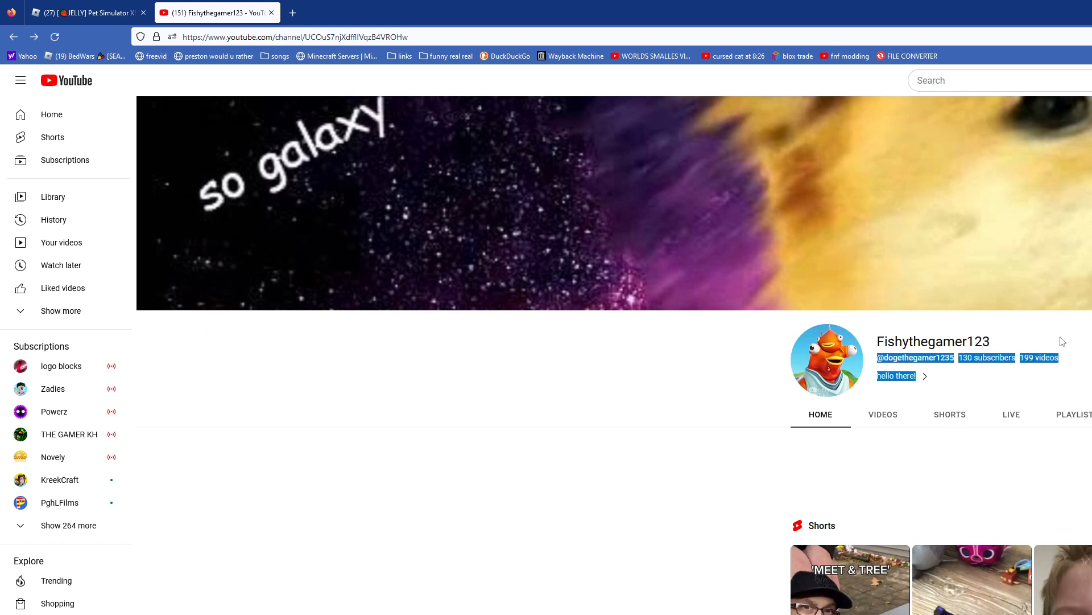
View the Fishythegamer123 Live tab, returning to it from the Studio webcam streaming page
left_click(1011, 414)
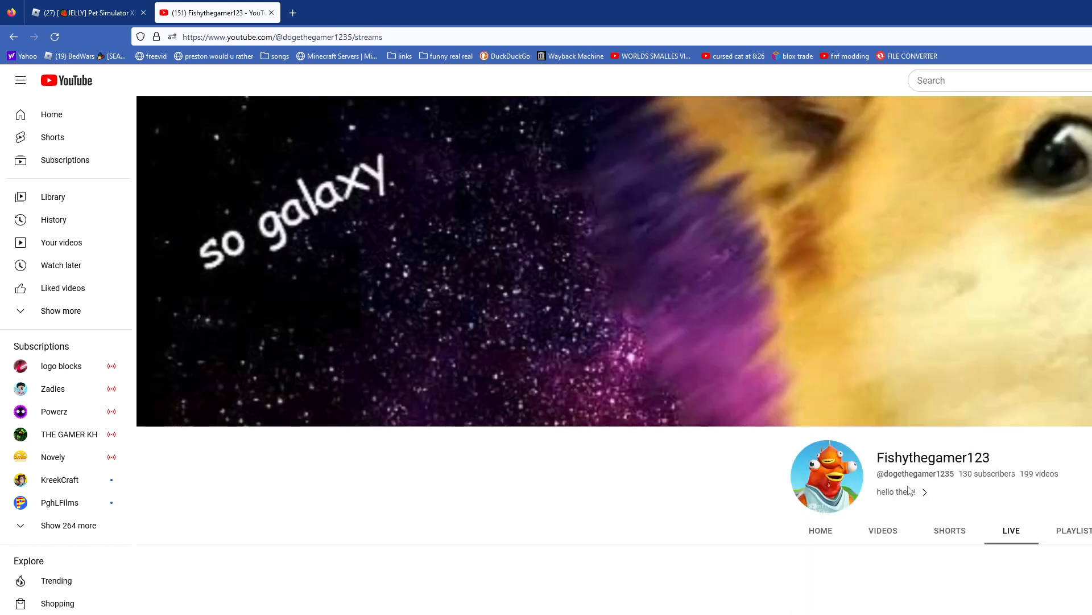
scroll("down", 3)
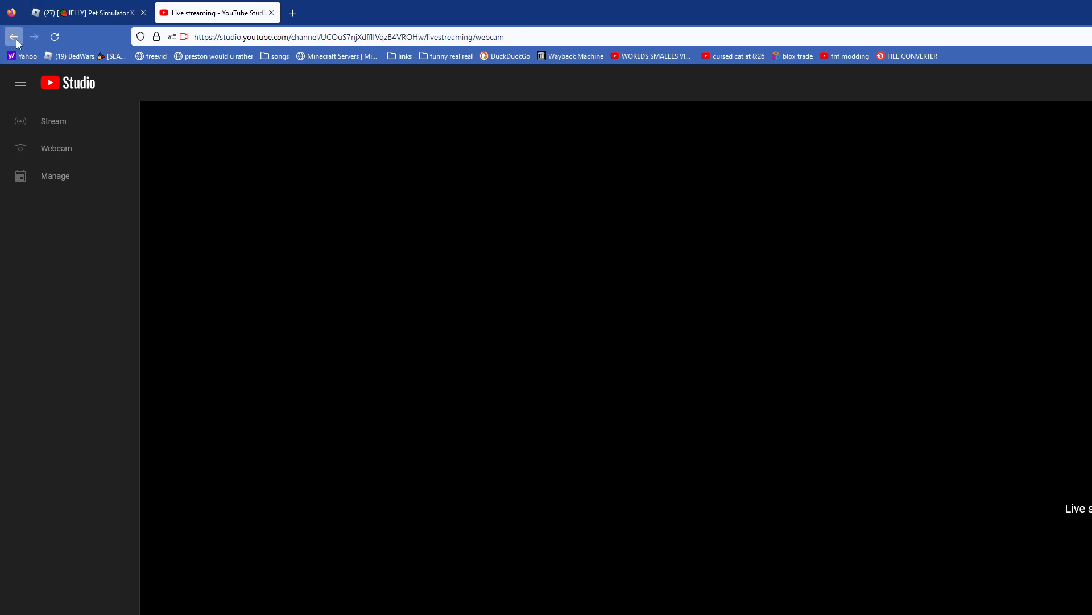
left_click(12, 37)
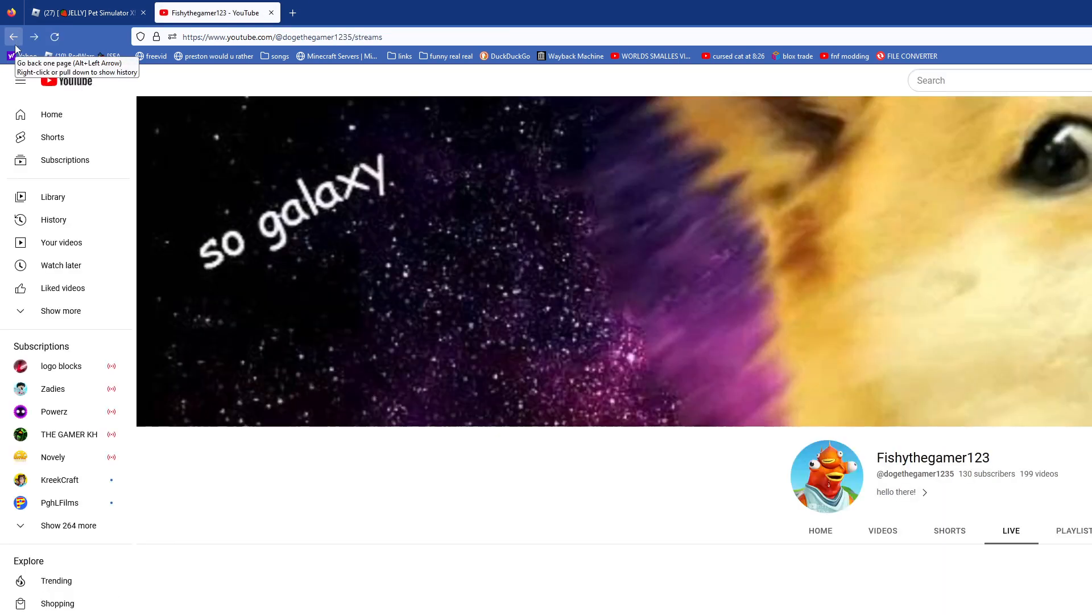
Switch to the popcatgamer123 channel and head to its Studio live-streaming management page
left_click(821, 531)
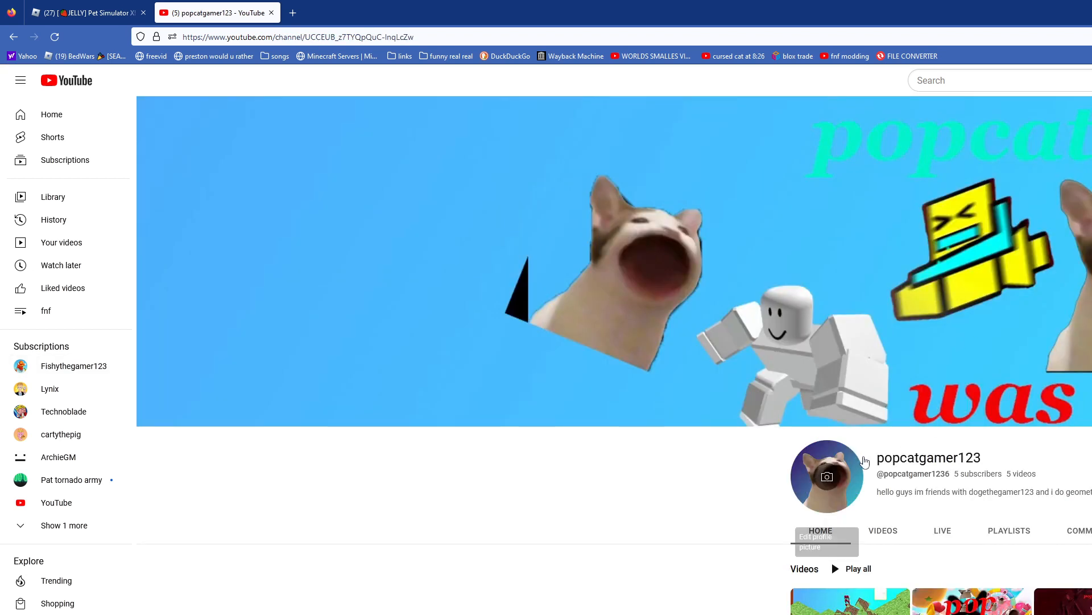
mouse_move(1047, 446)
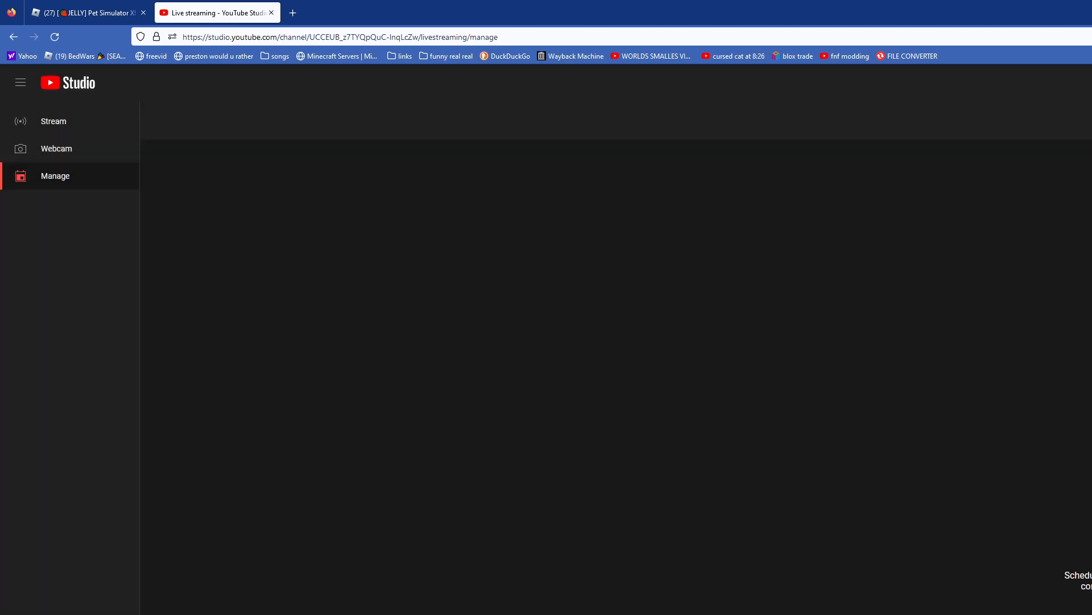
mouse_move(21, 121)
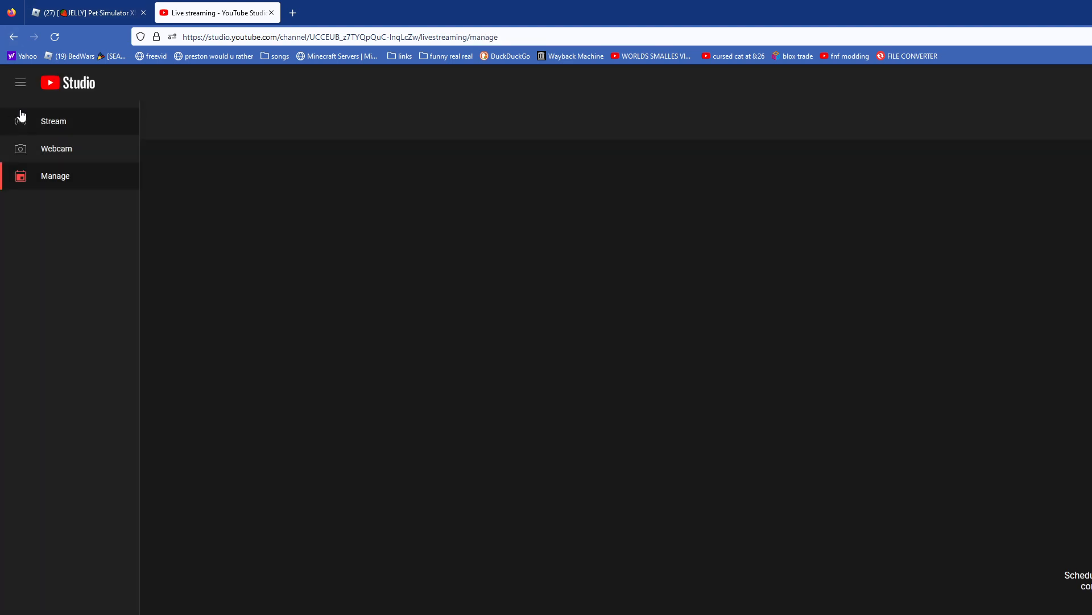
Check the Studio Stream setup for popcatgamer123, then return to its channel Home tab
left_click(53, 121)
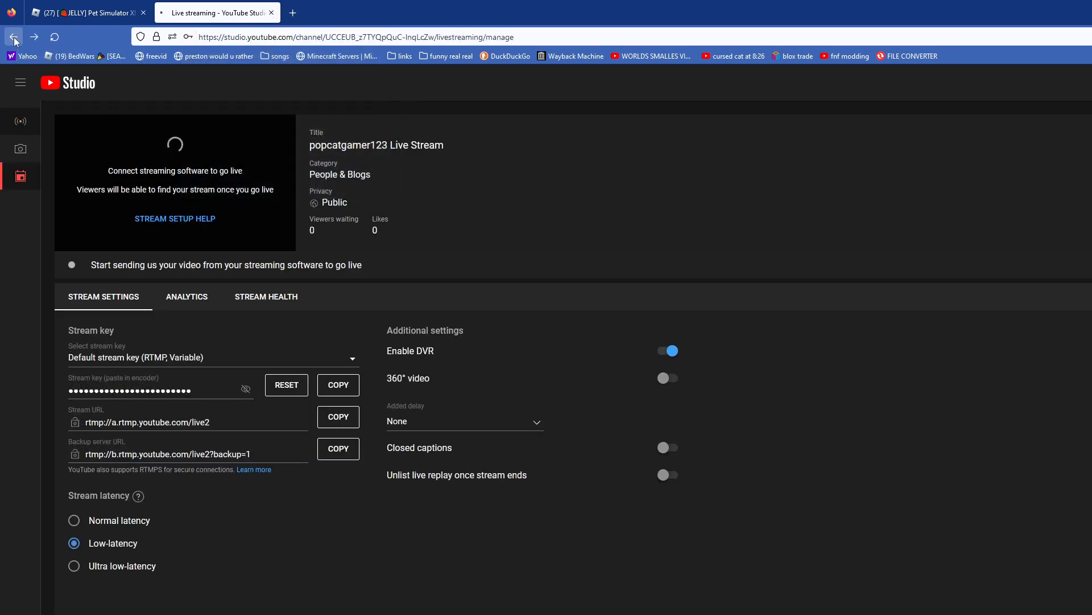
left_click(13, 36)
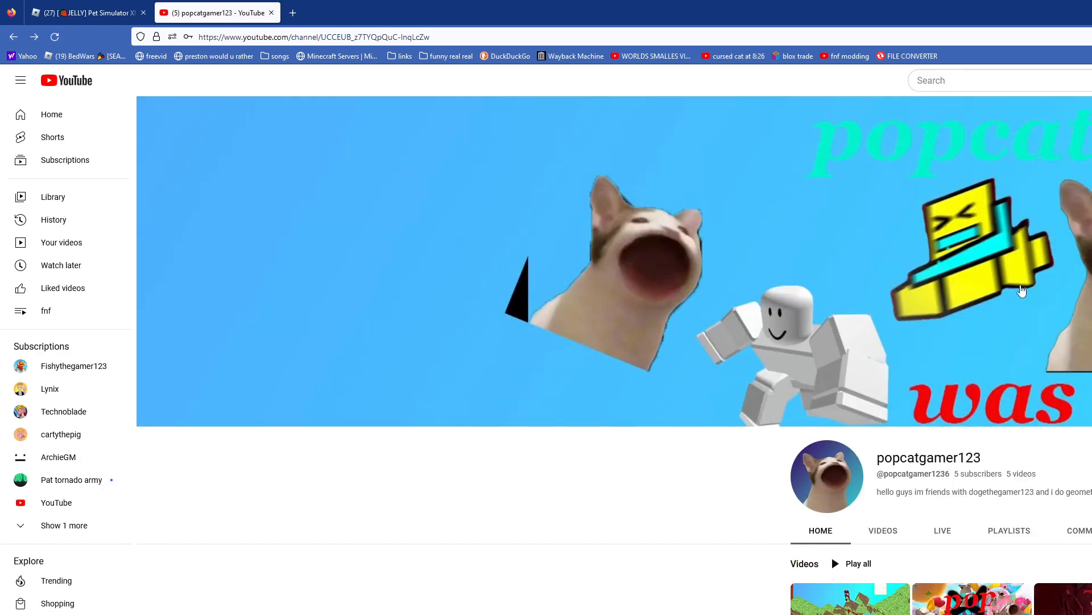
View popcatgamer123's Live tab, then move on to the cartythepig channel Home tab
left_click(943, 530)
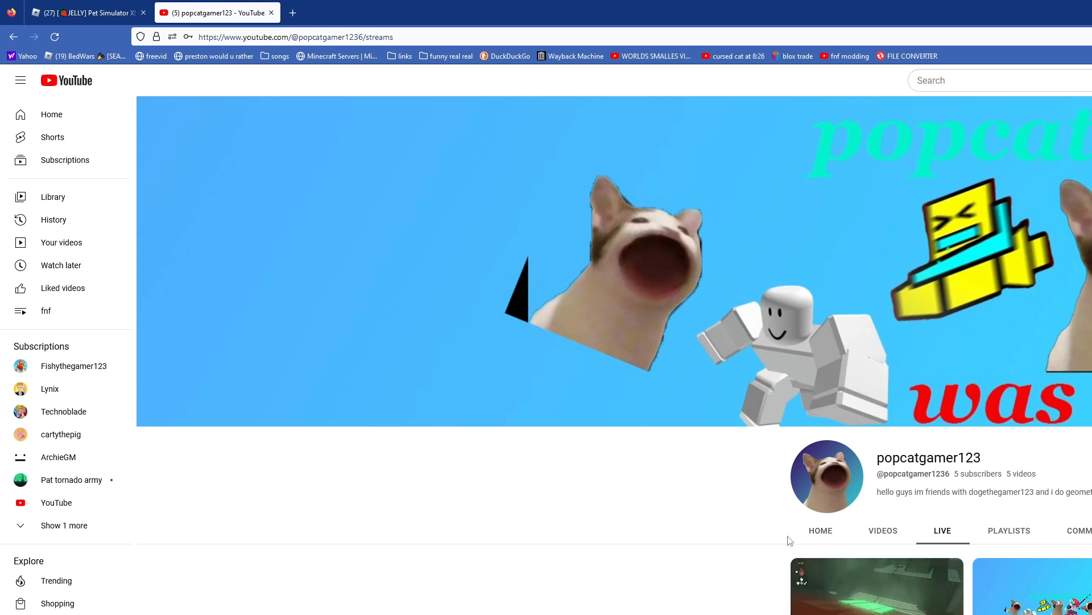
left_click(820, 529)
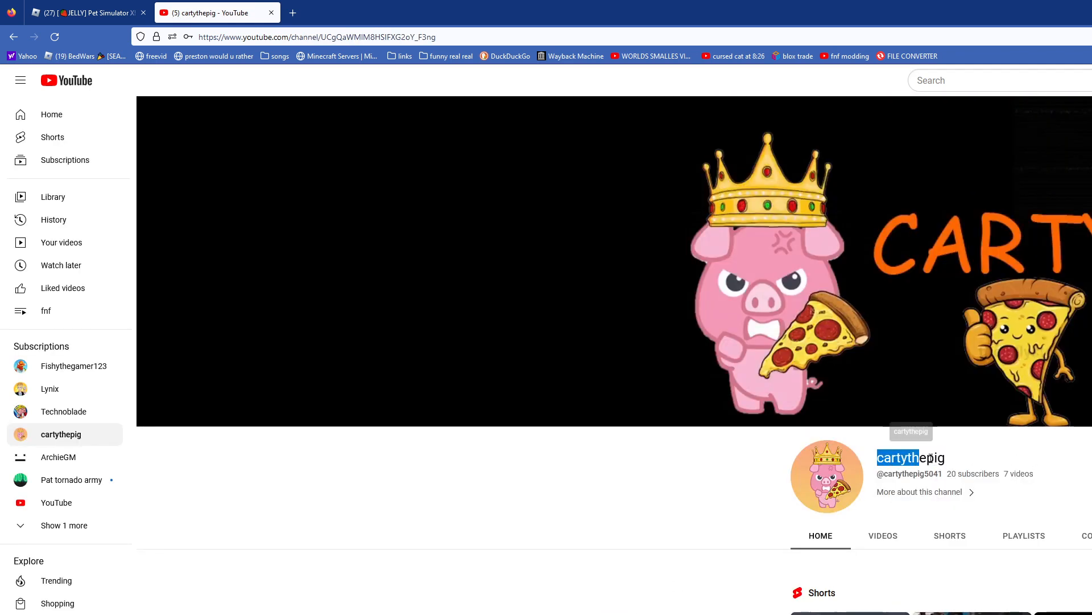
Leave the cartythepig channel for the YouTube home page via the sidebar Home link
scroll("down", 3)
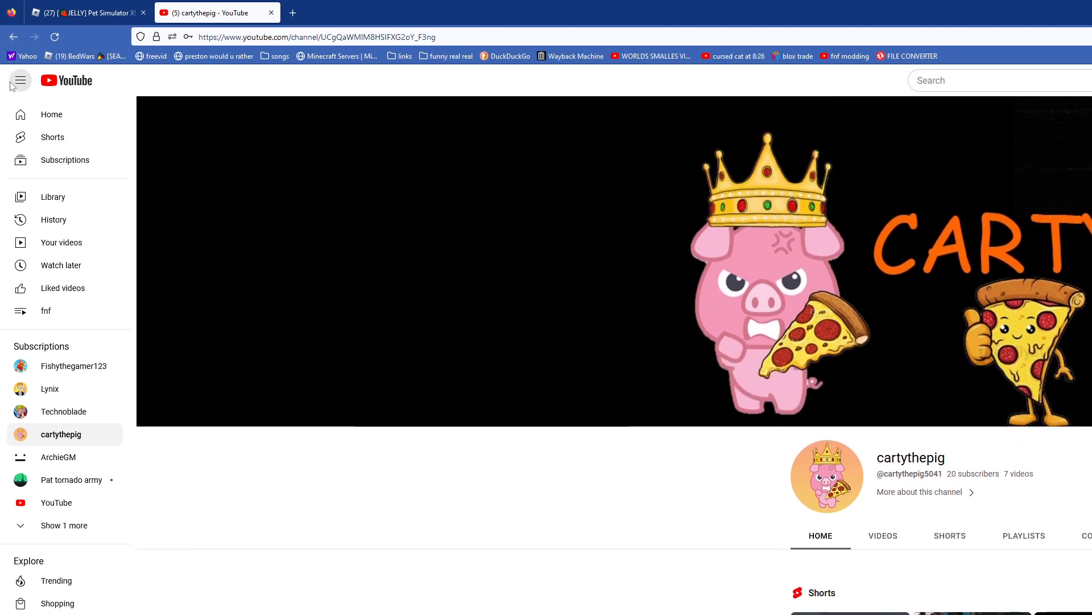
left_click(51, 114)
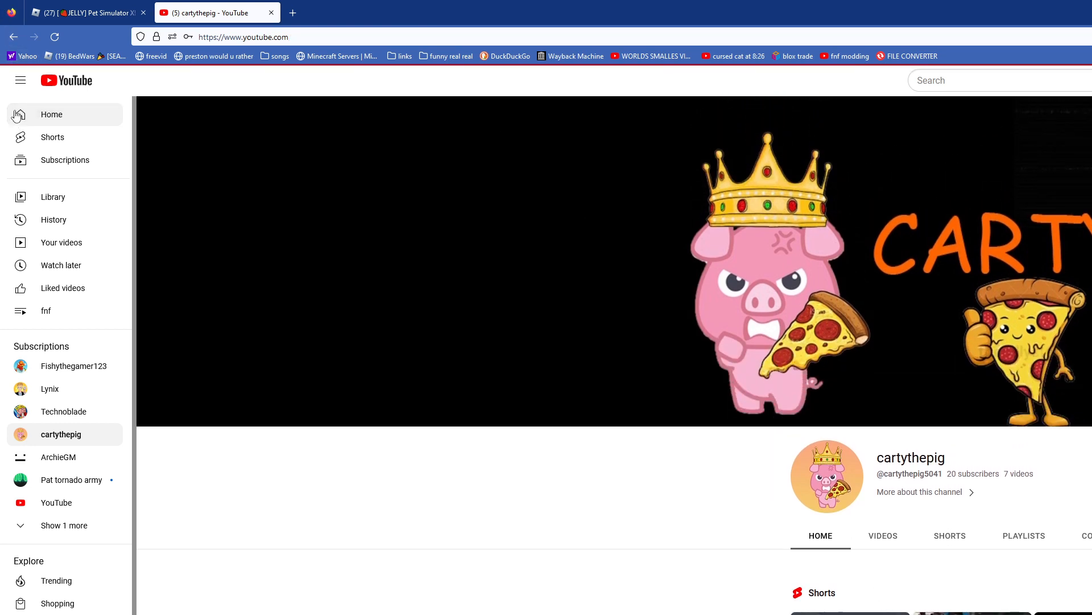
Load the YouTube home feed of recommended videos and Shorts
left_click(51, 114)
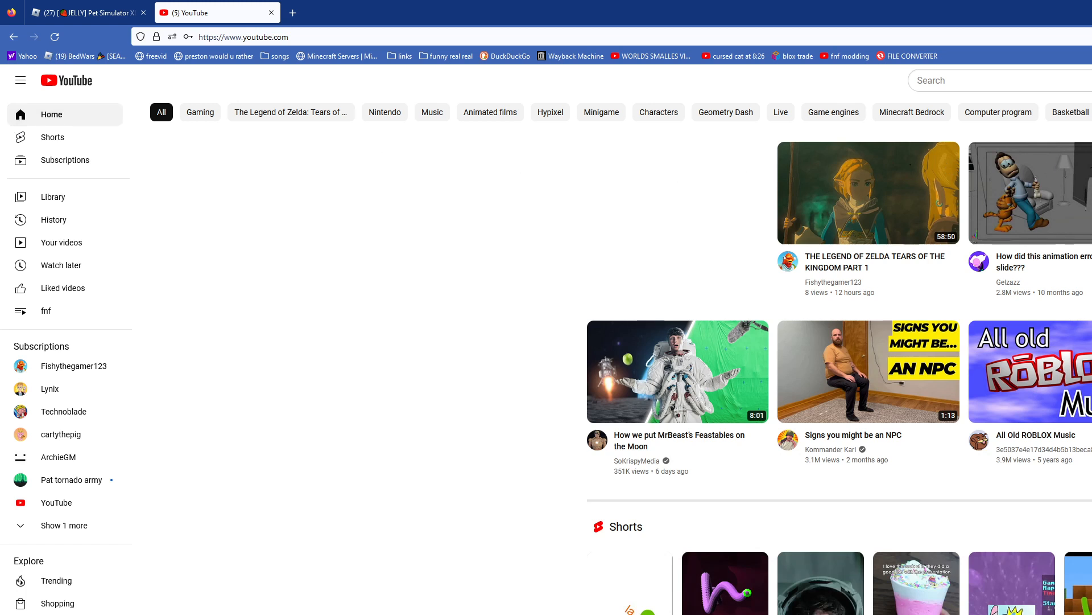
mouse_move(297, 271)
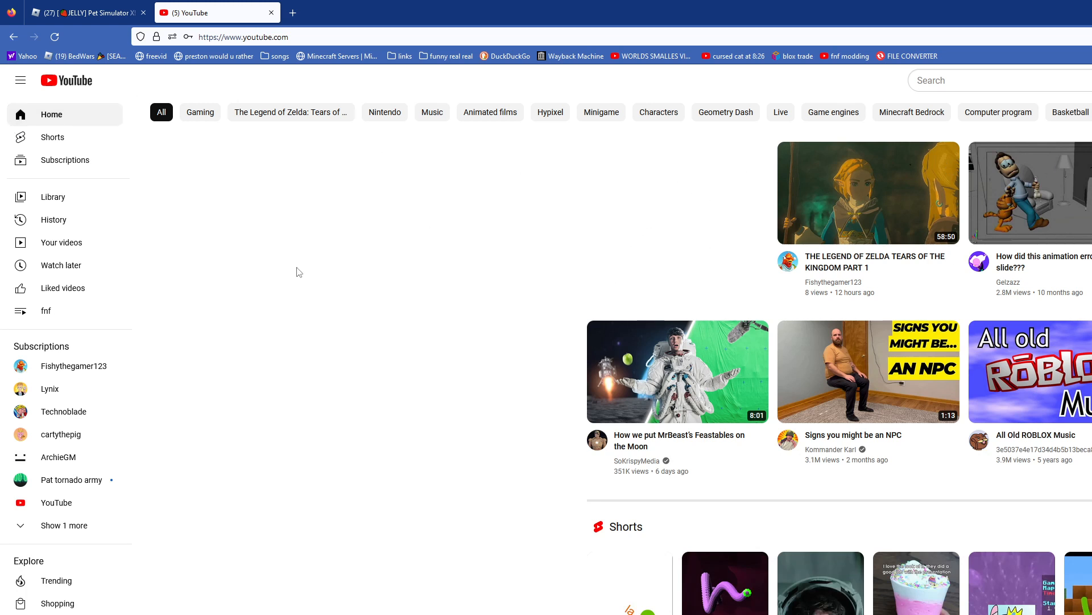